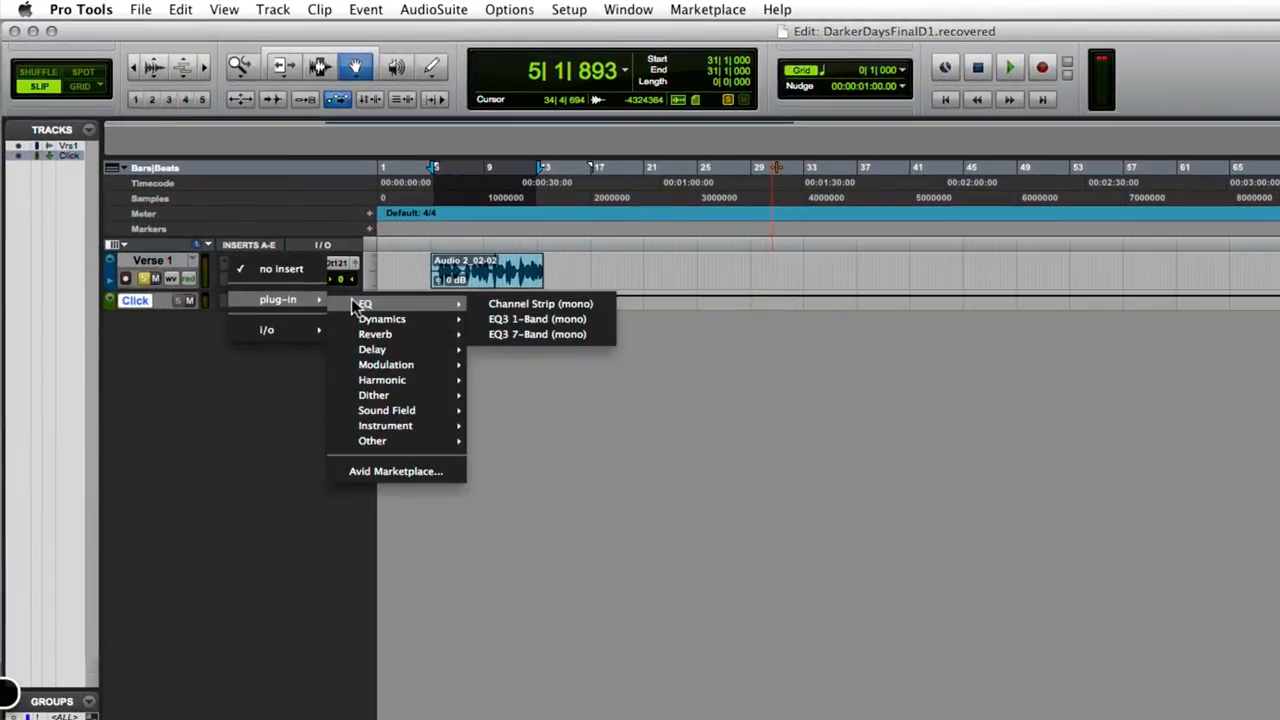
mouse_move(382, 320)
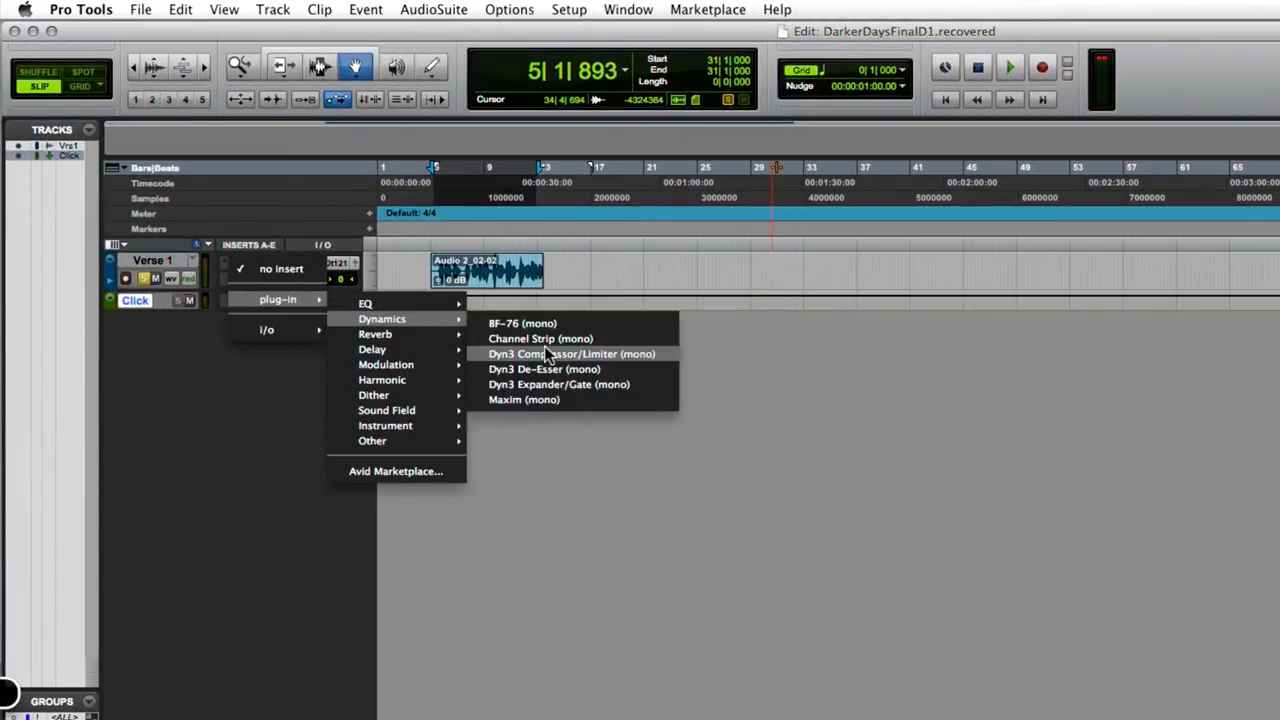
mouse_move(544, 368)
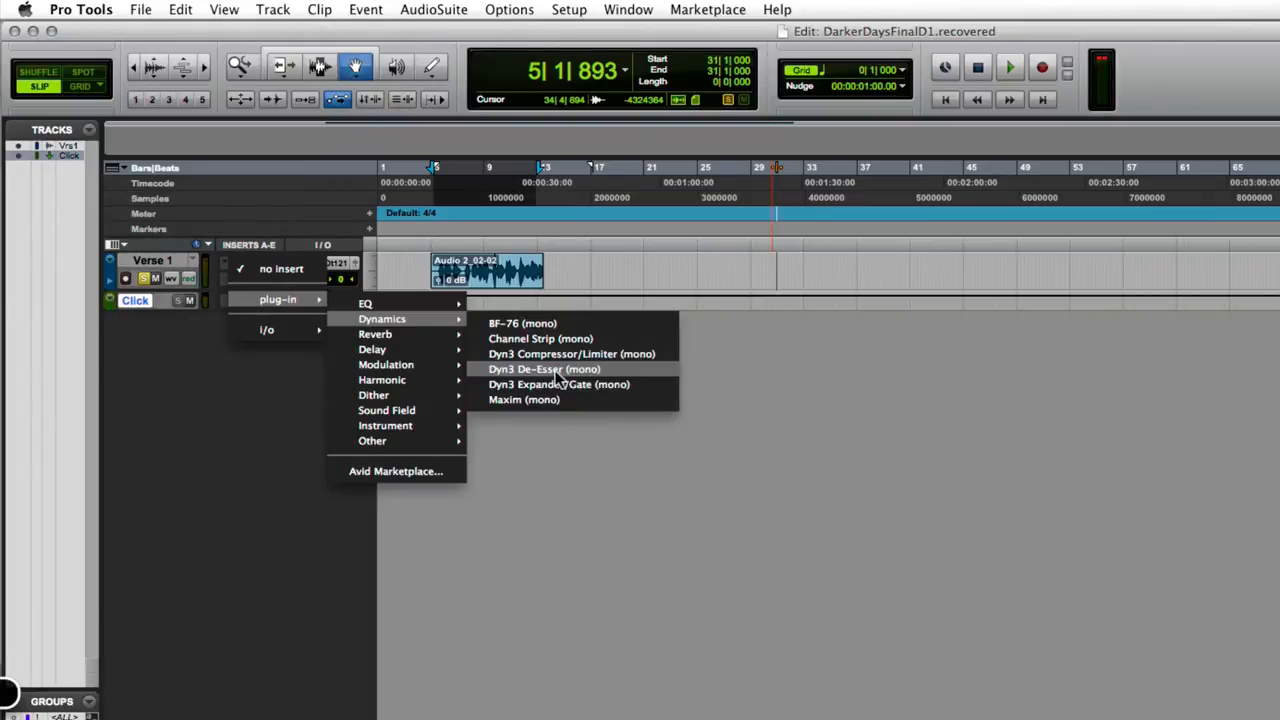
Insert the Dyn3 De-Esser (mono) on a Verse 1 insert slot
click(544, 368)
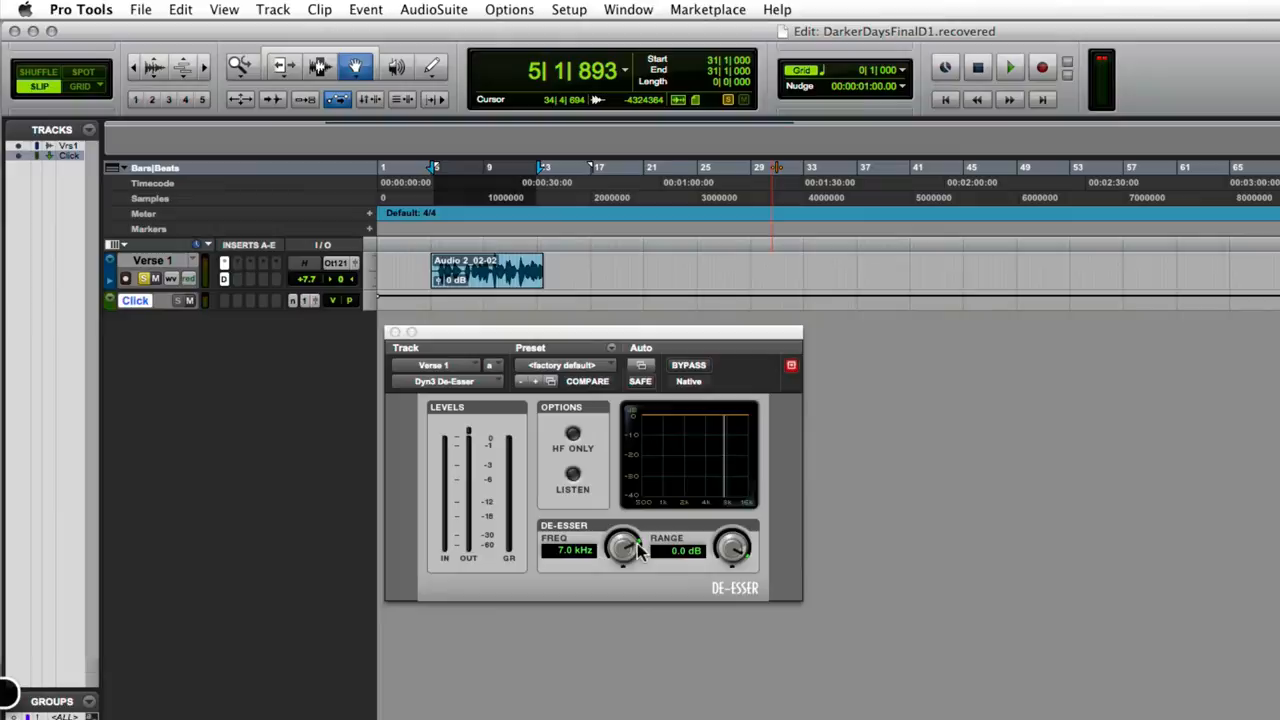
Lower the FREQ knob to about 6.6 kHz and set the RANGE reduction amount
drag(624, 548, 626, 544)
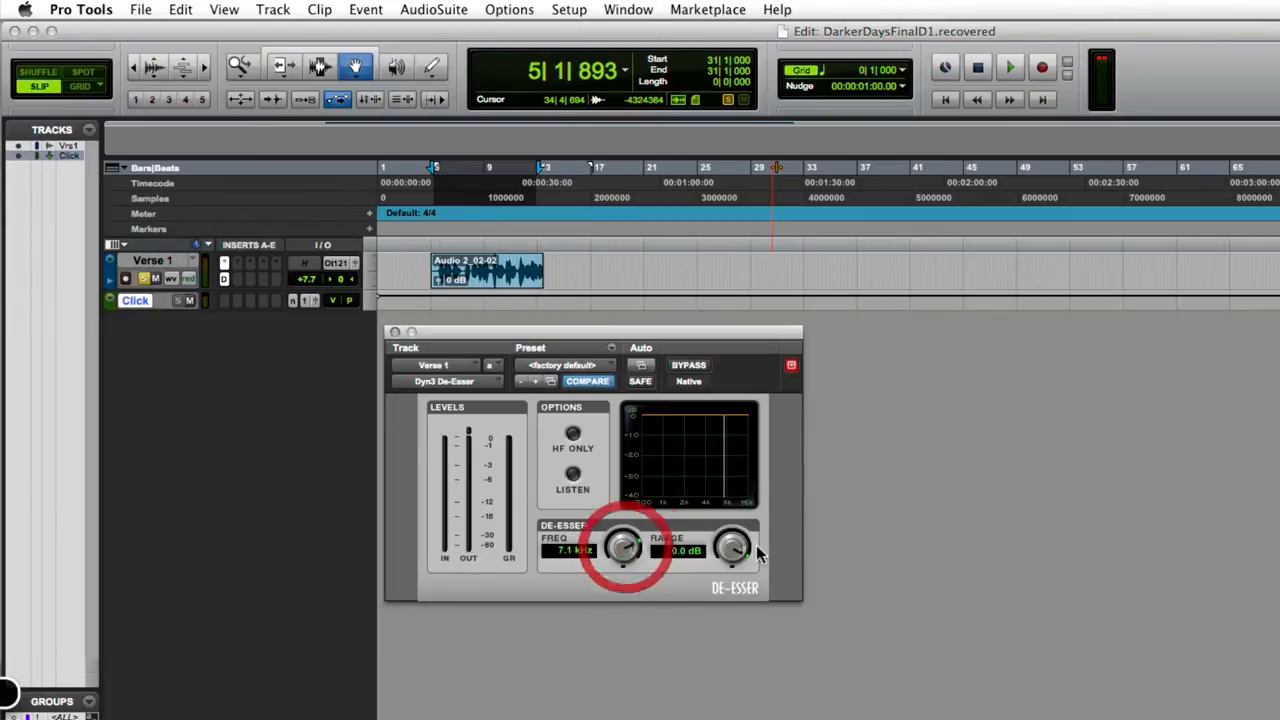
drag(624, 550, 624, 558)
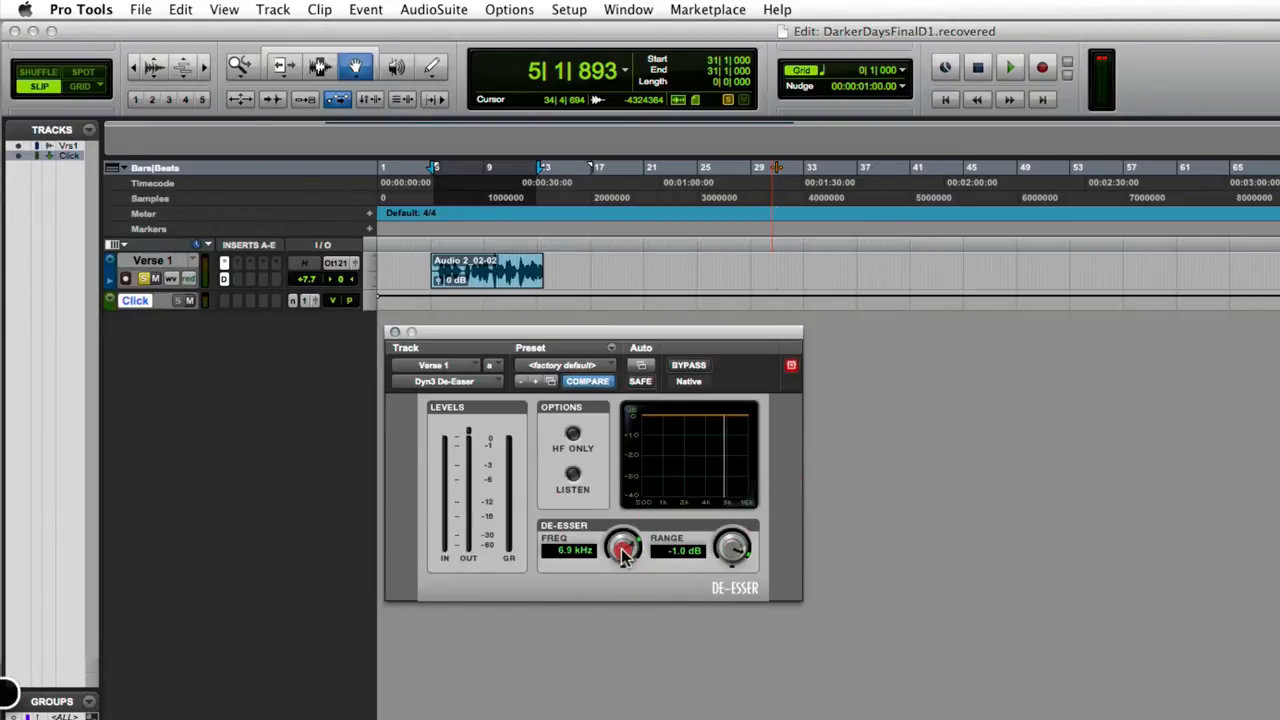
drag(622, 548, 620, 564)
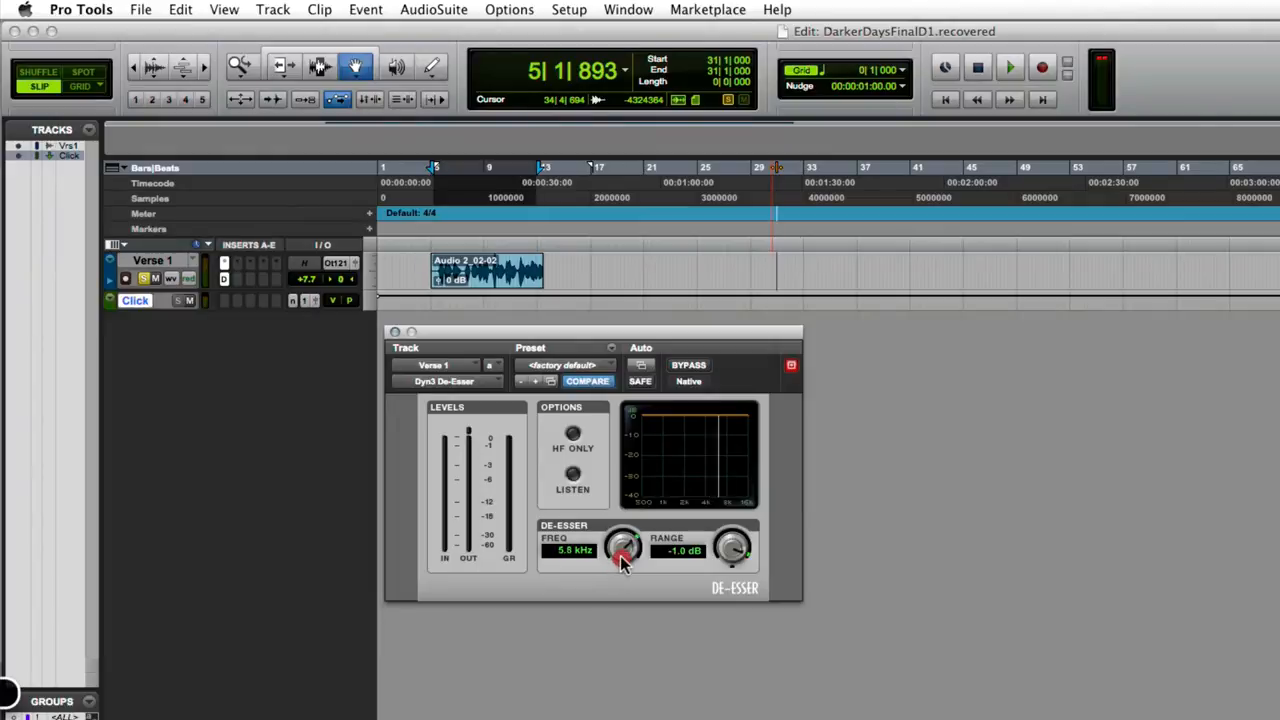
drag(622, 550, 624, 544)
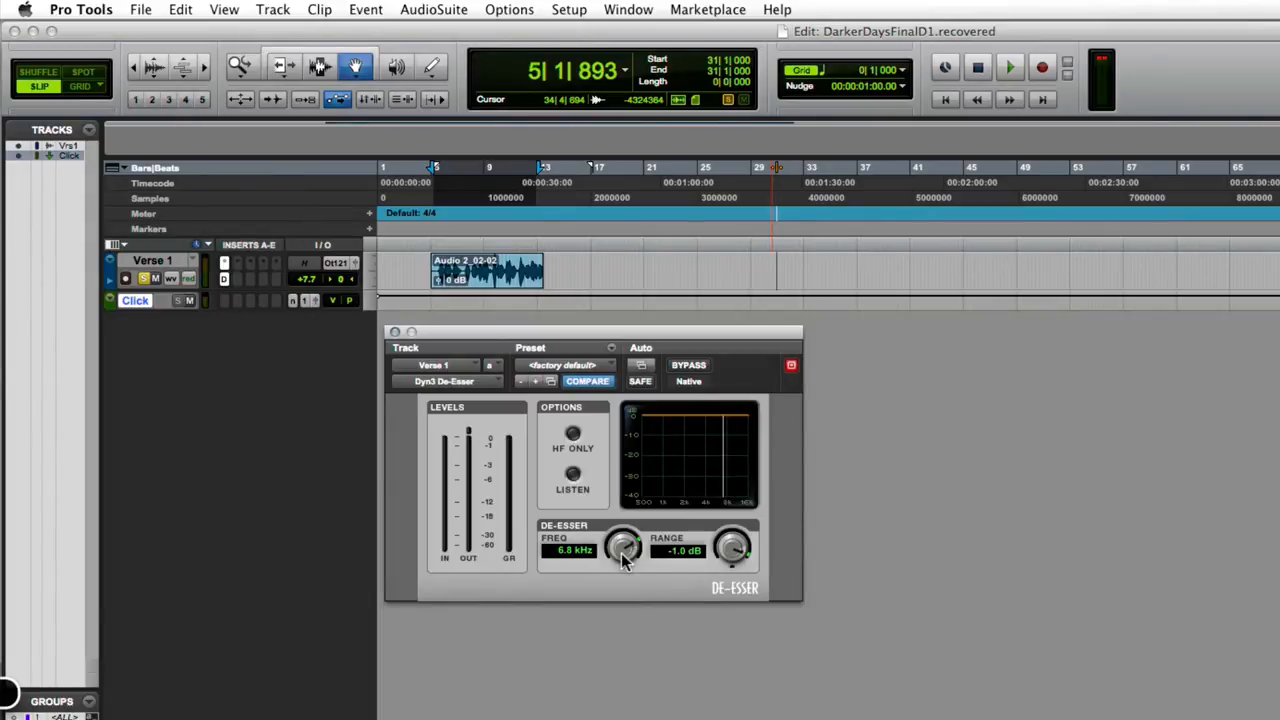
drag(624, 550, 628, 540)
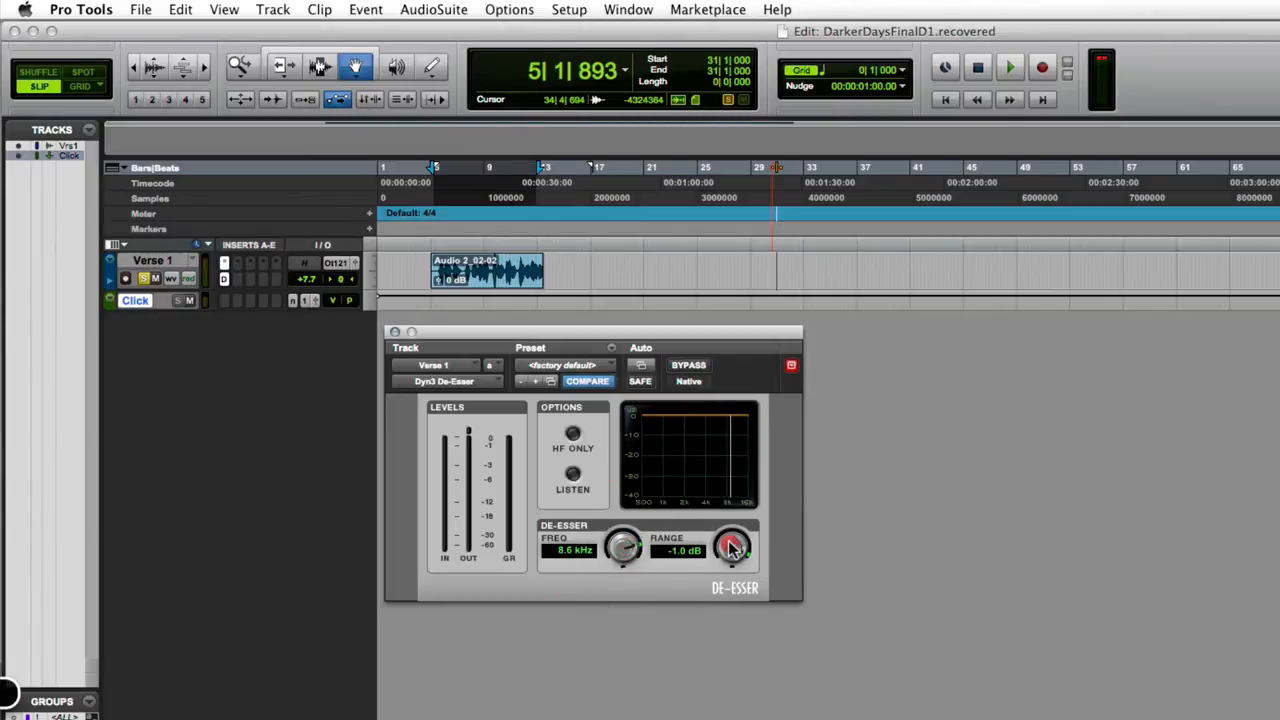
drag(730, 548, 730, 560)
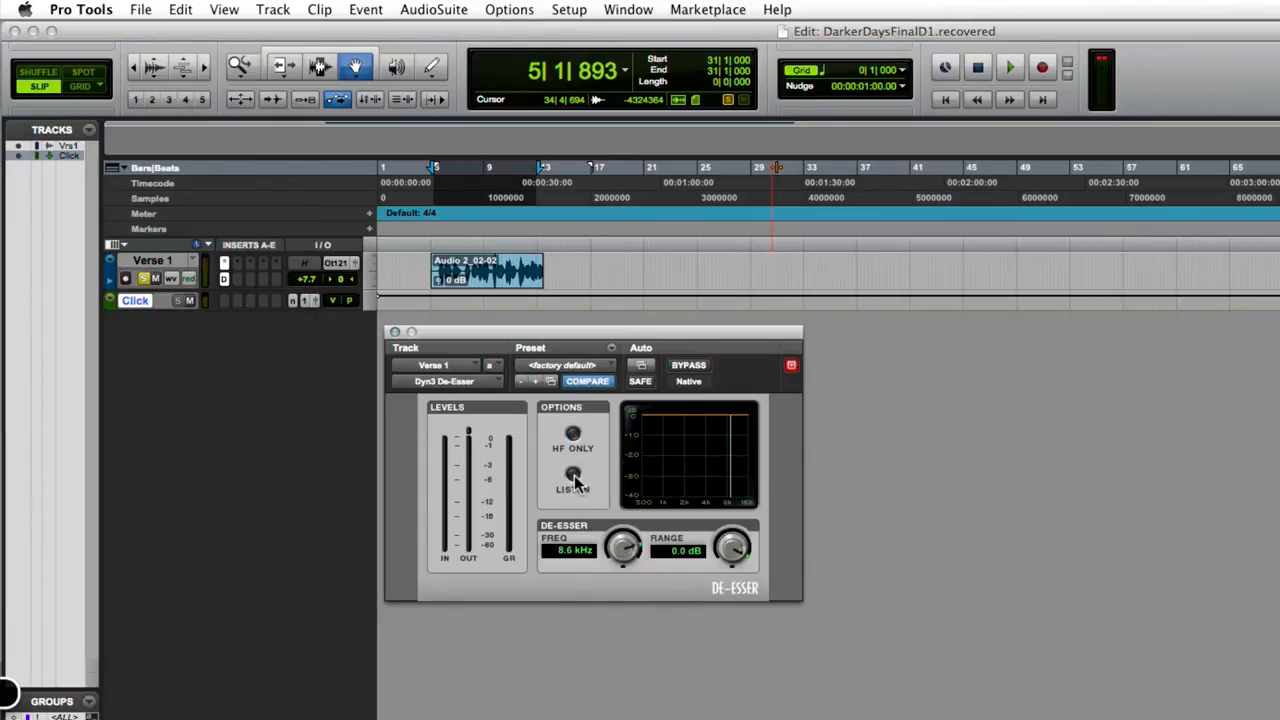
Enable HF Only and Listen so only the detected sibilance is auditioned
click(572, 478)
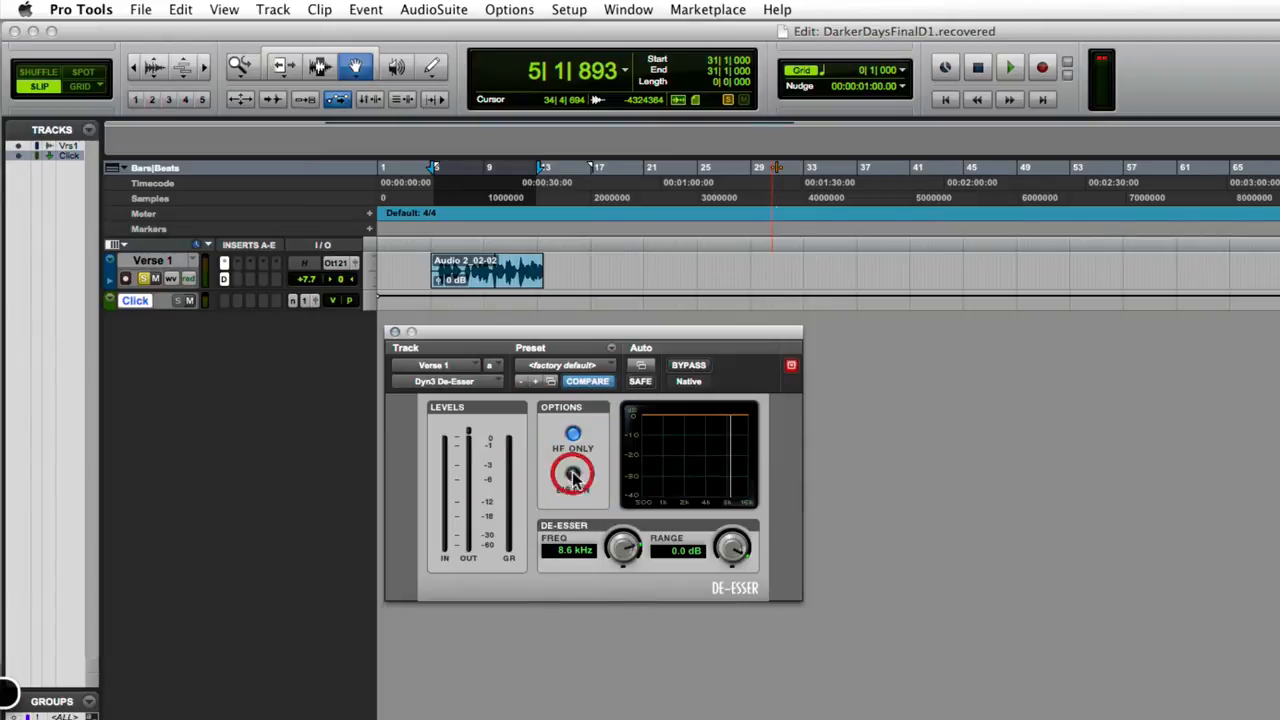
click(572, 476)
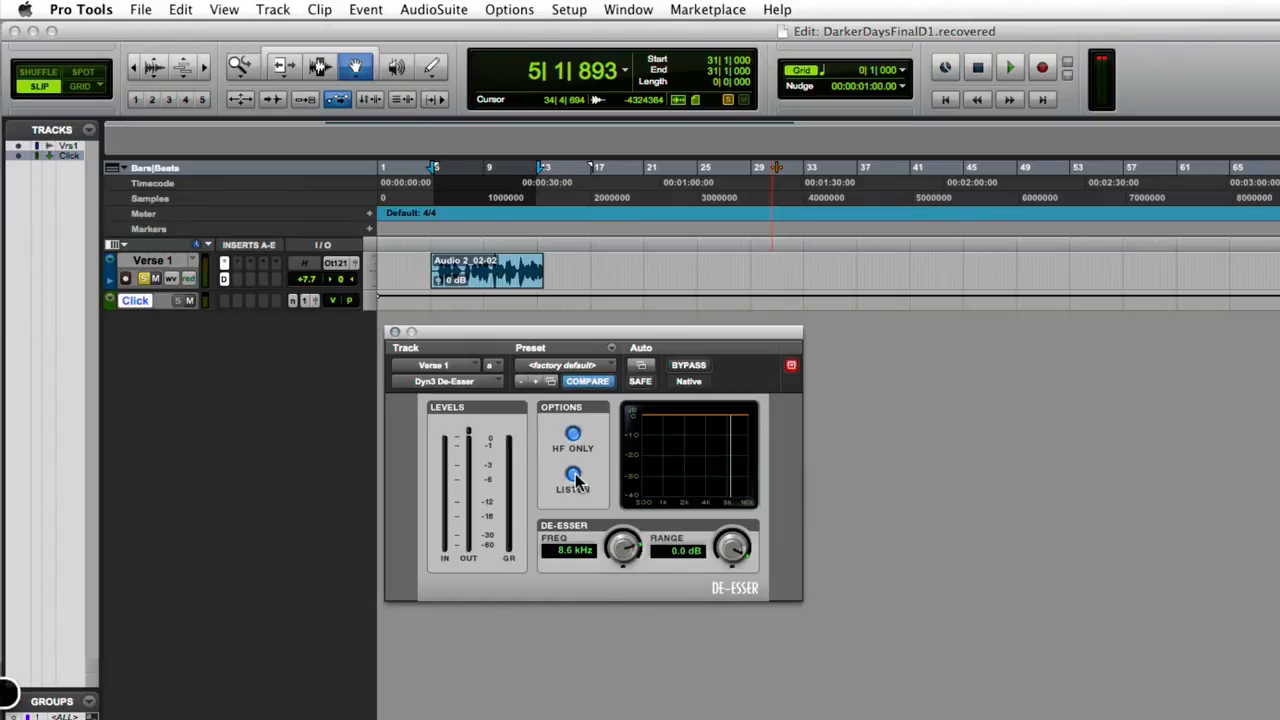
click(572, 476)
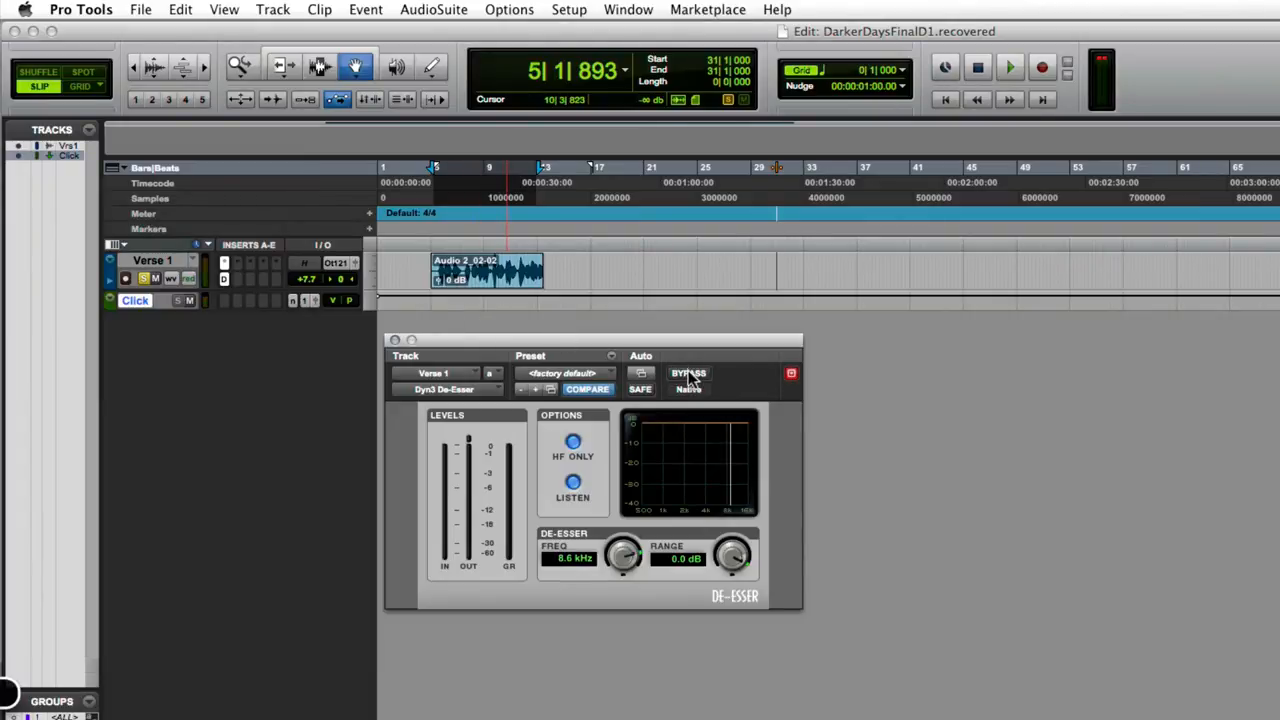
click(688, 374)
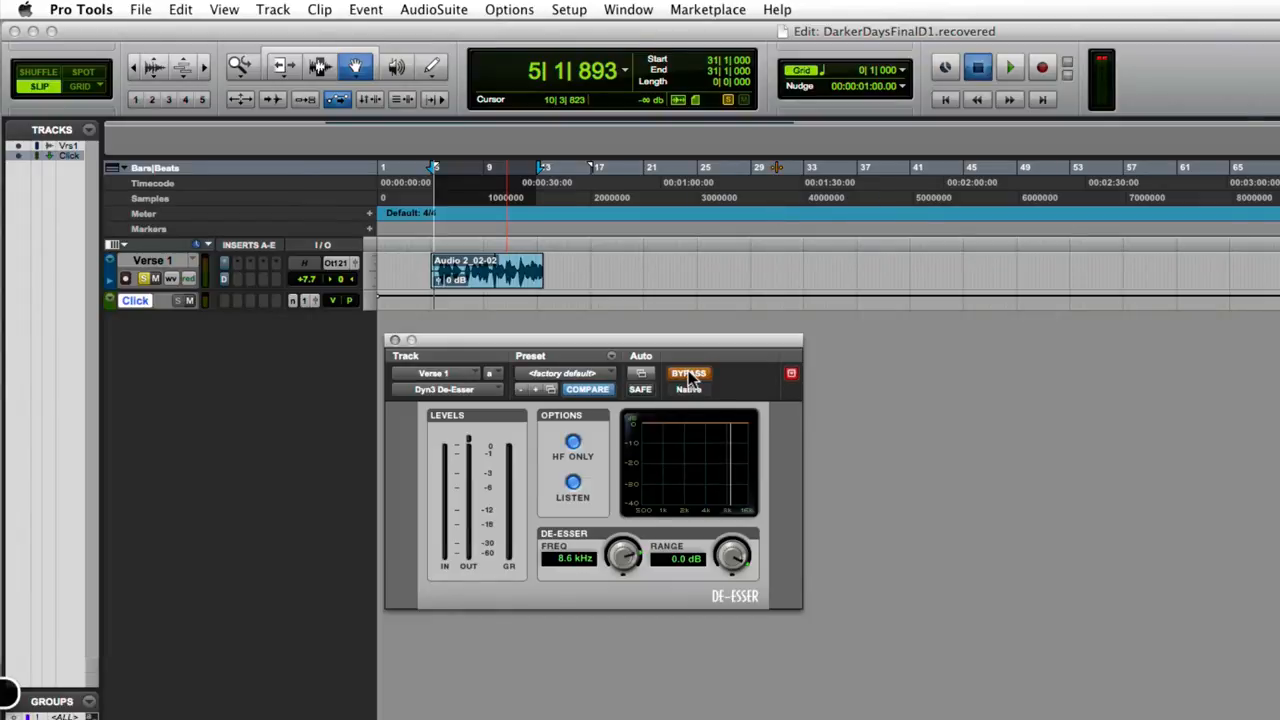
click(1008, 68)
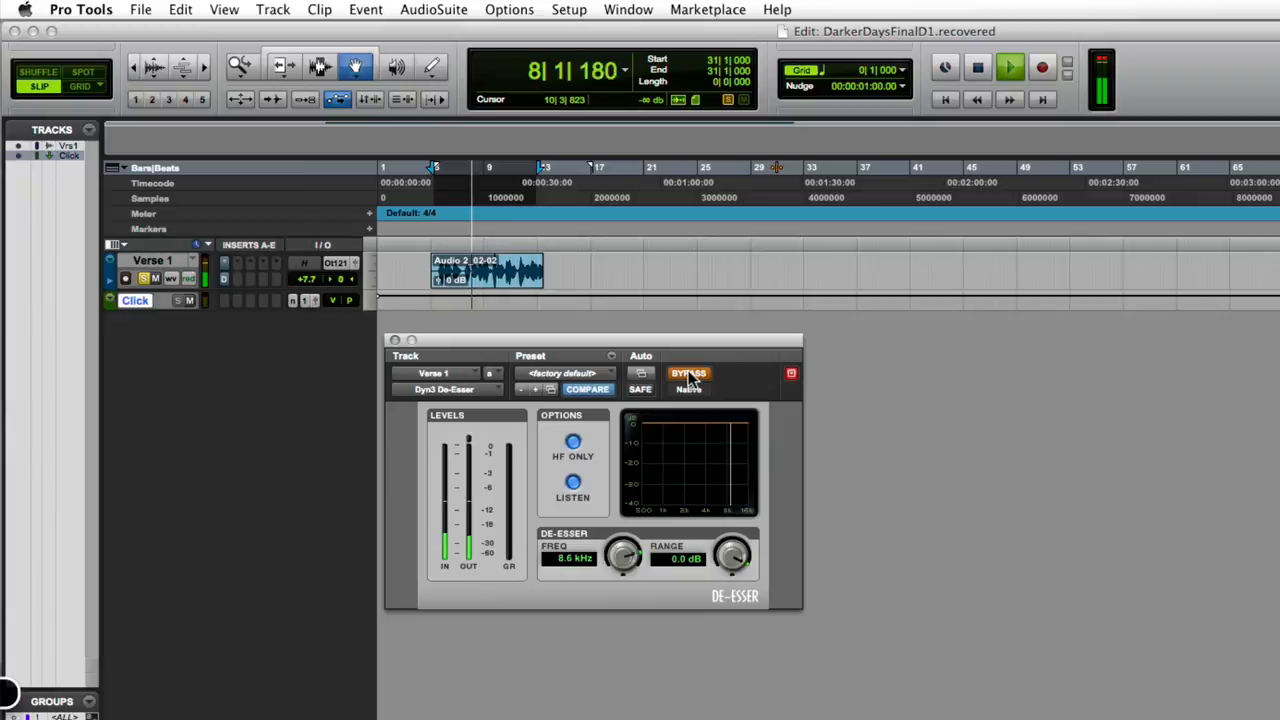
click(1008, 68)
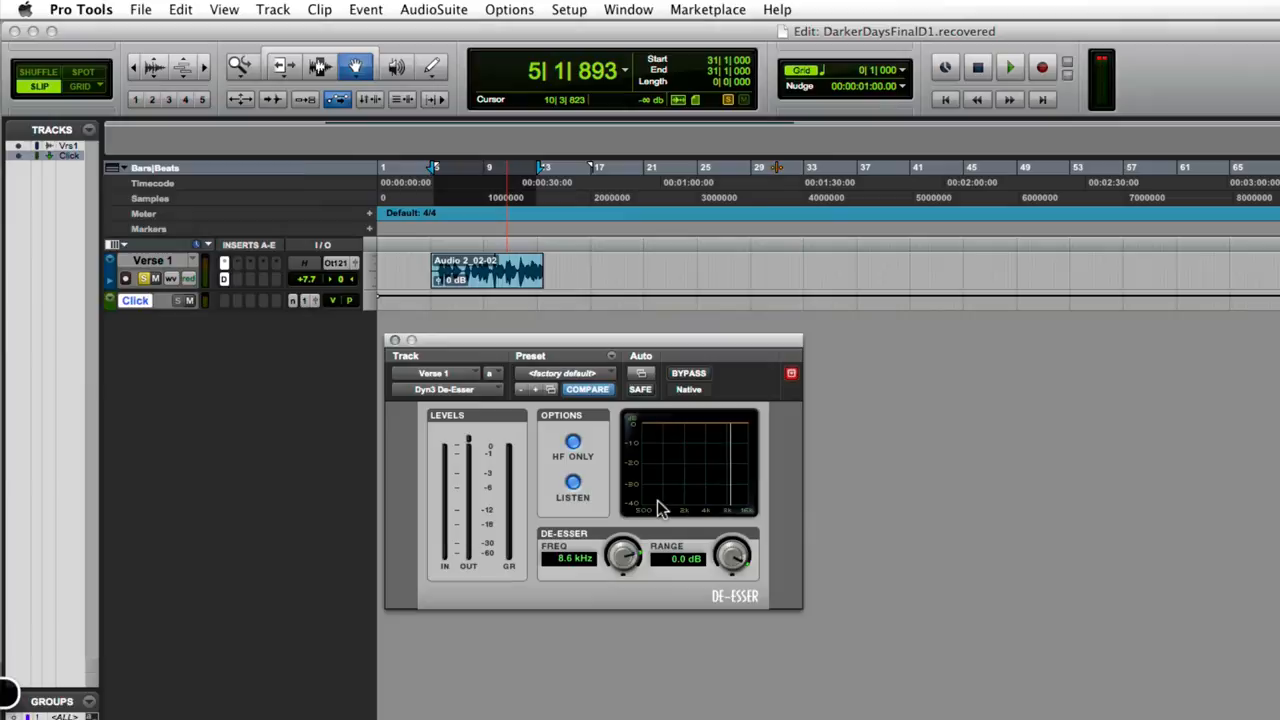
mouse_move(556, 486)
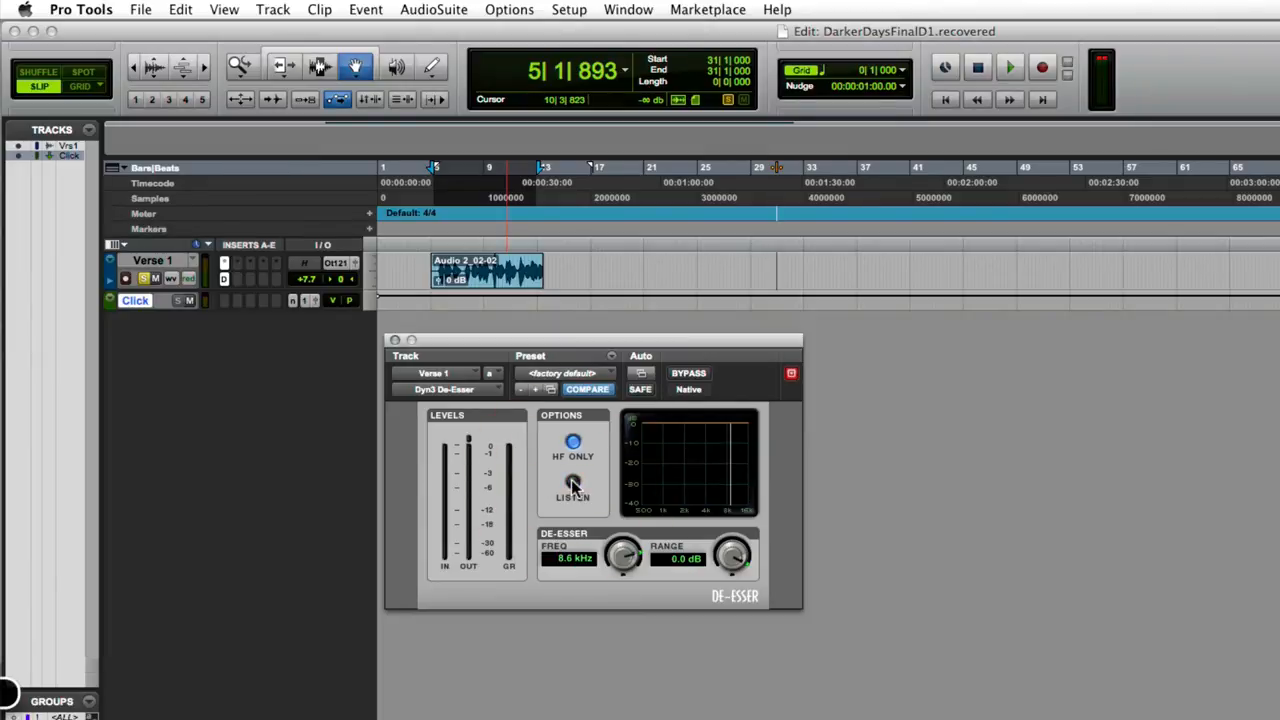
Turn off Listen monitoring and raise the FREQ knob toward 8.5 kHz
click(572, 486)
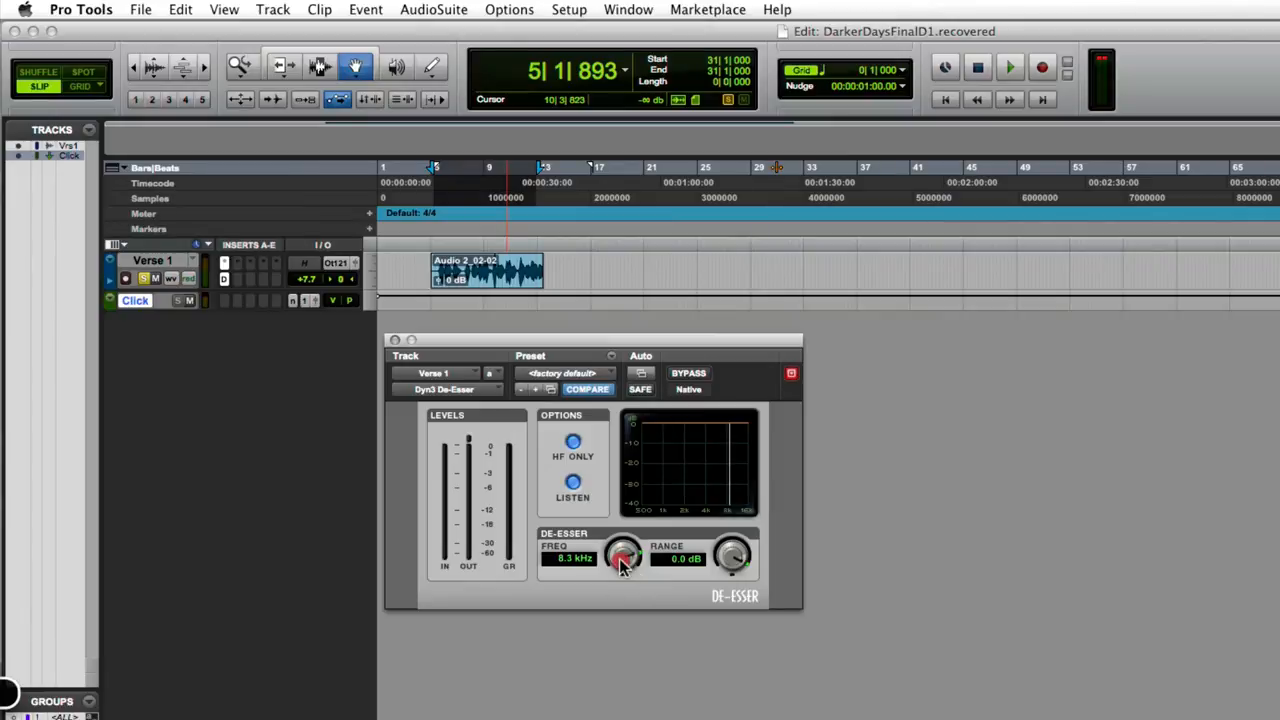
drag(624, 558, 616, 588)
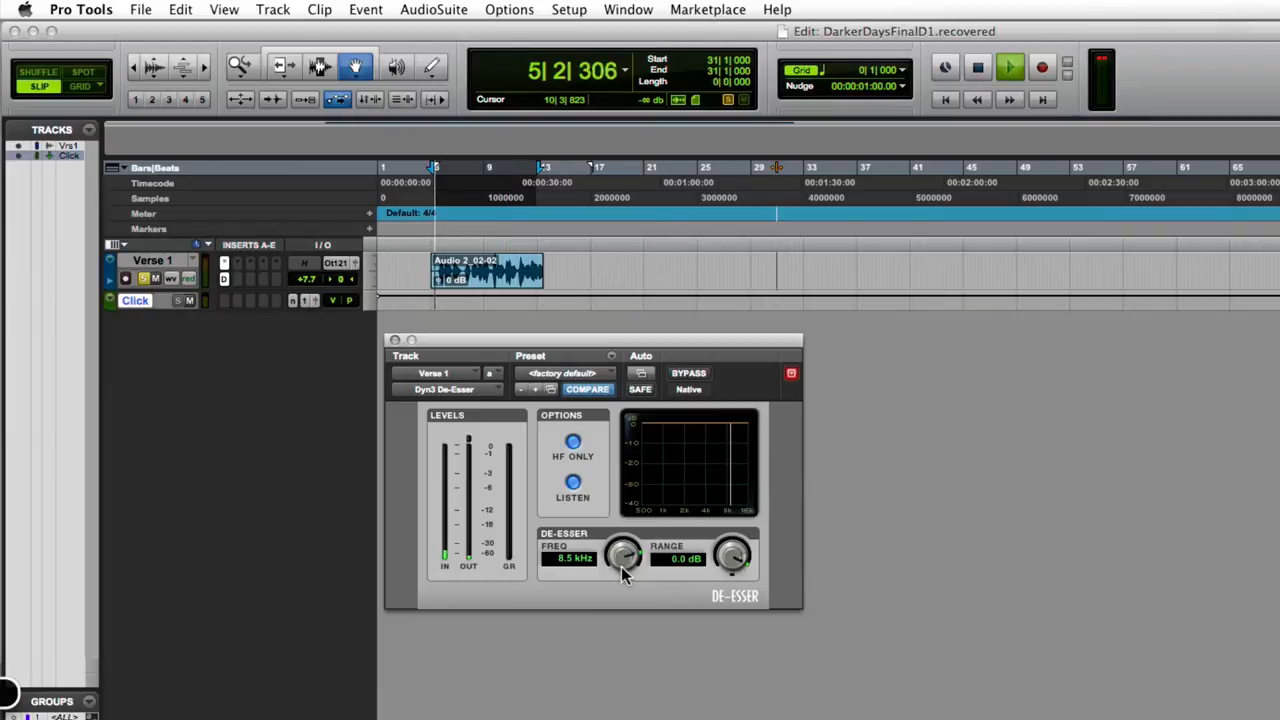
Sweep the FREQ knob during playback between about 5 and 11 kHz, settling at 8.2 kHz
drag(624, 556, 624, 550)
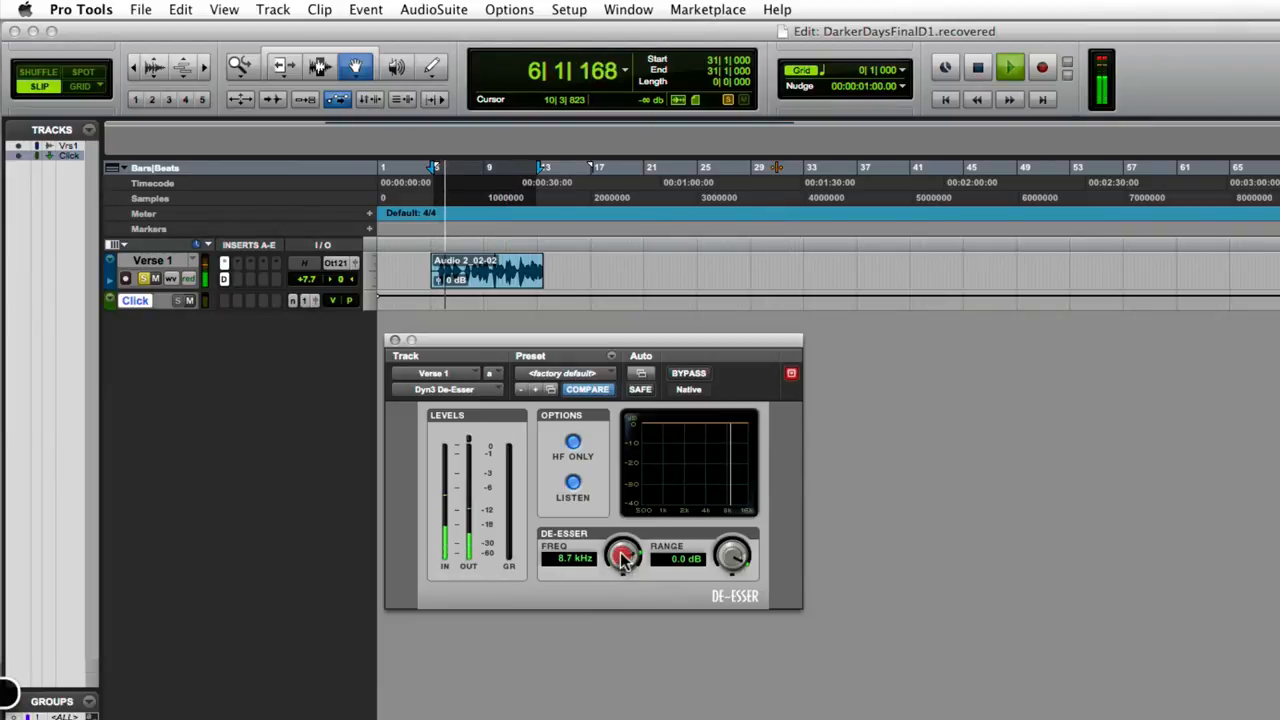
drag(622, 556, 622, 576)
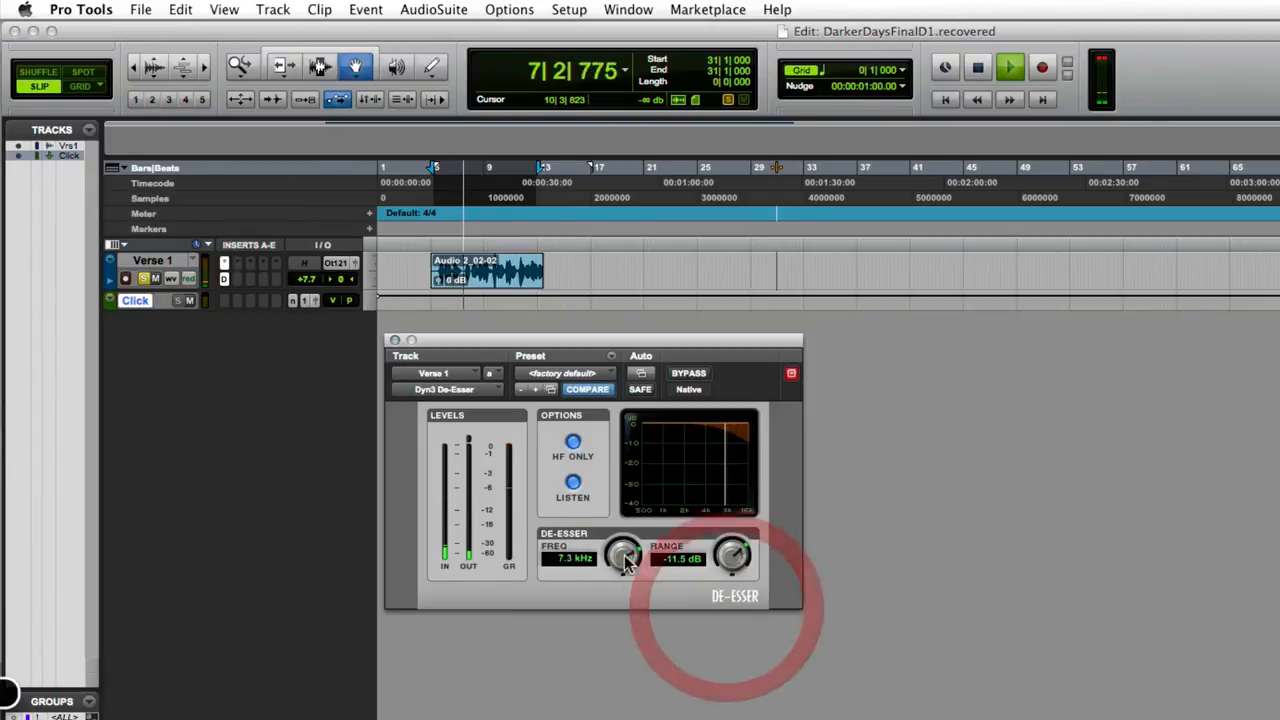
drag(624, 558, 624, 544)
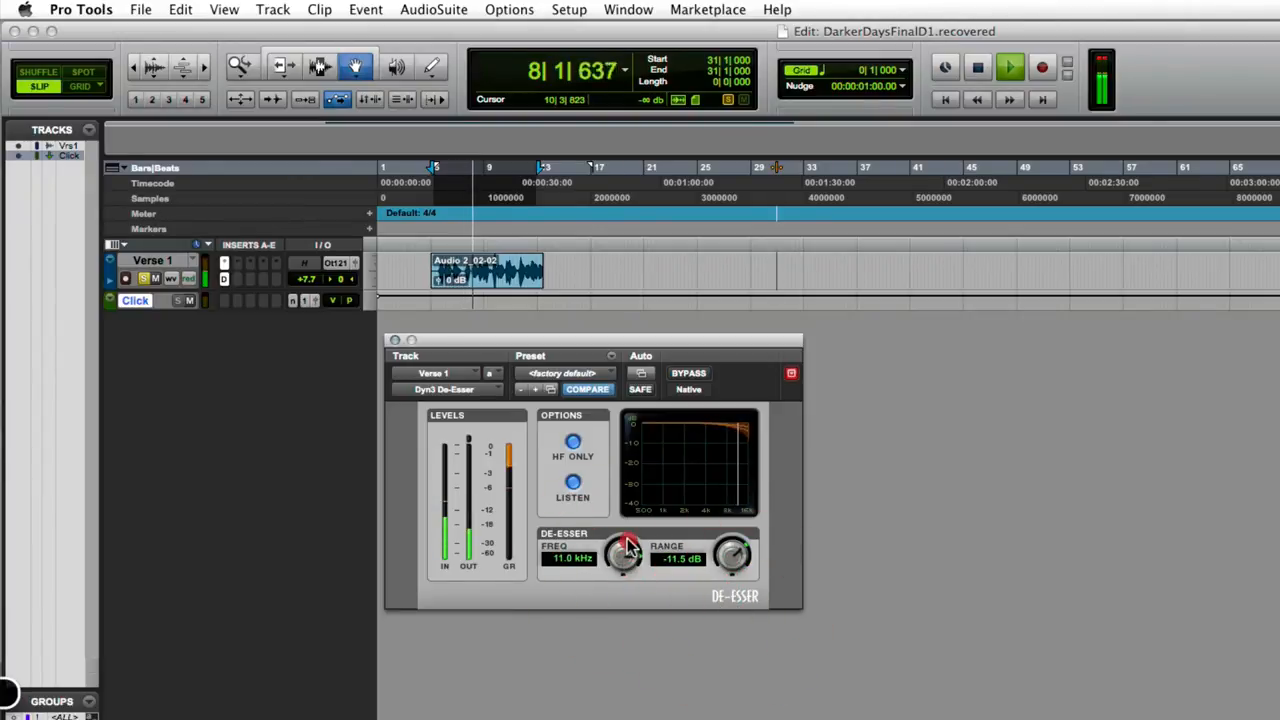
drag(624, 556, 624, 544)
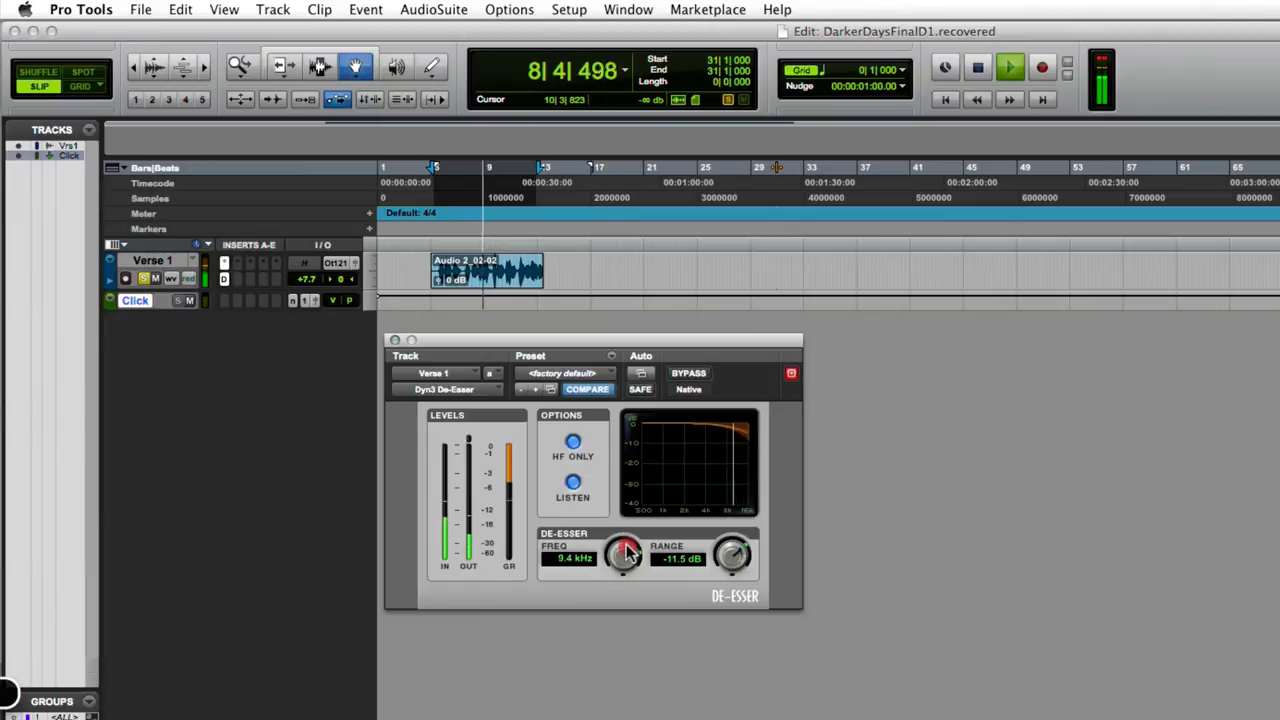
drag(624, 556, 620, 584)
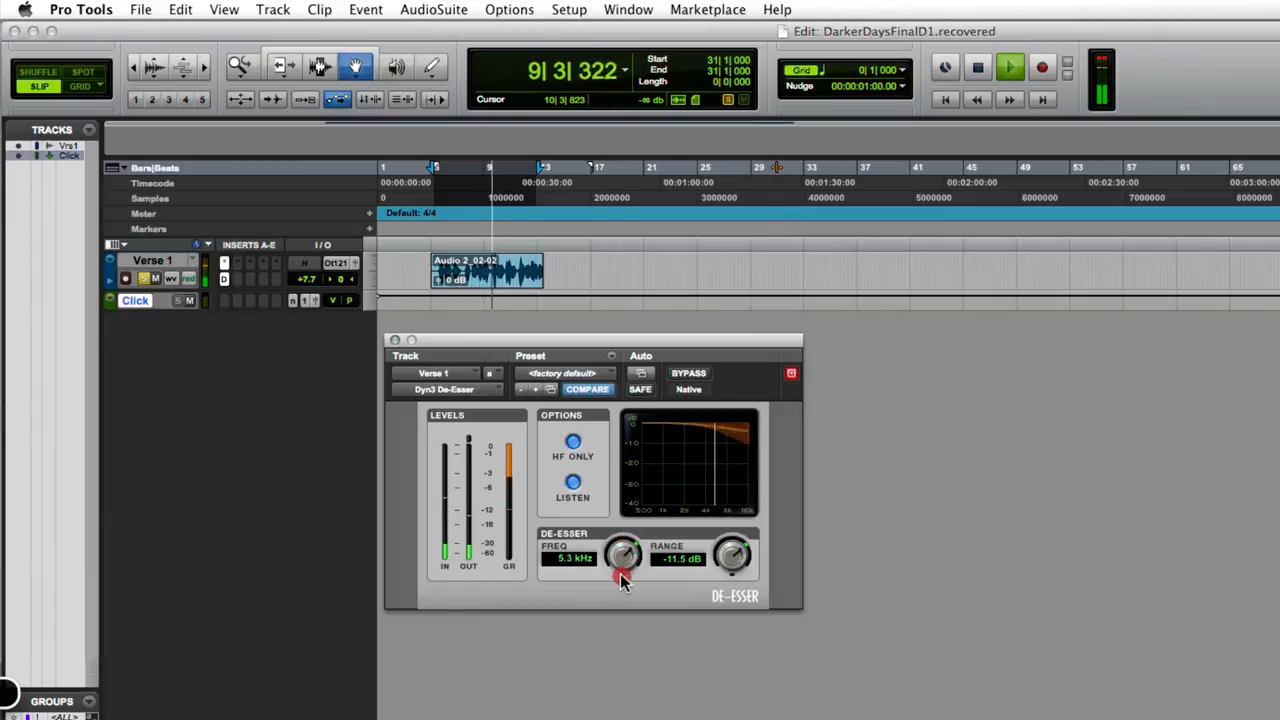
drag(620, 558, 624, 544)
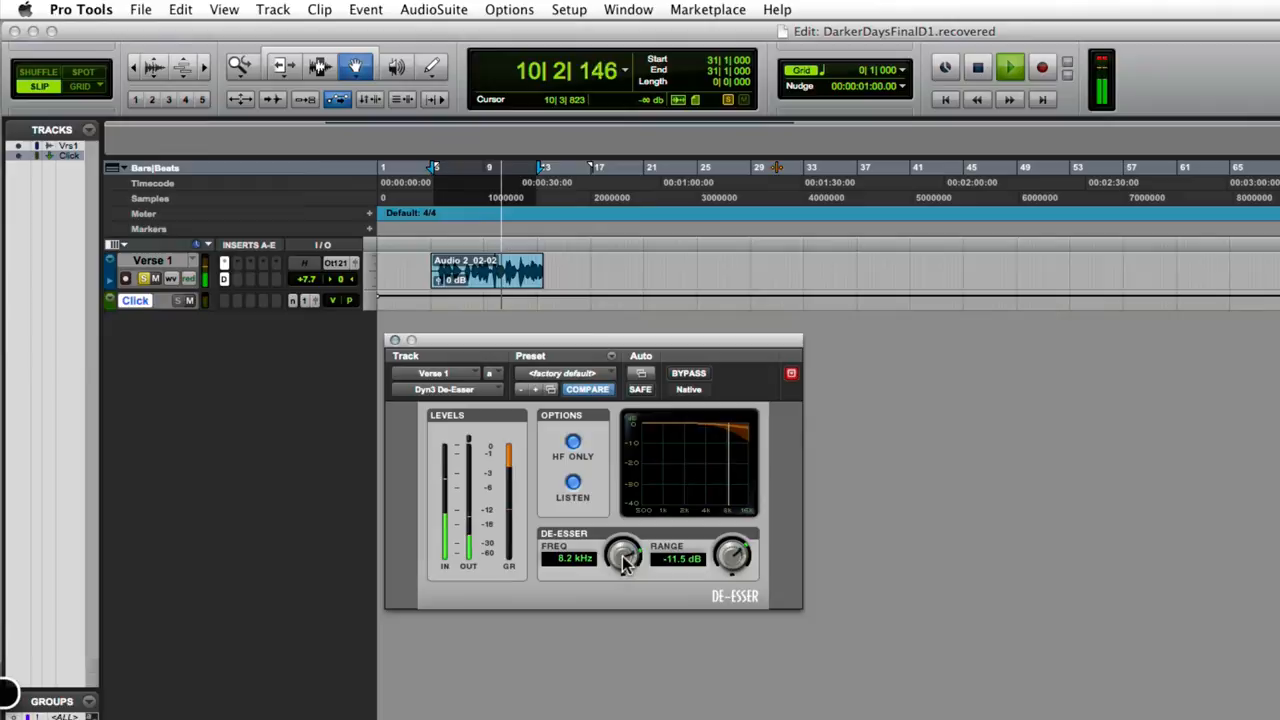
drag(622, 556, 630, 548)
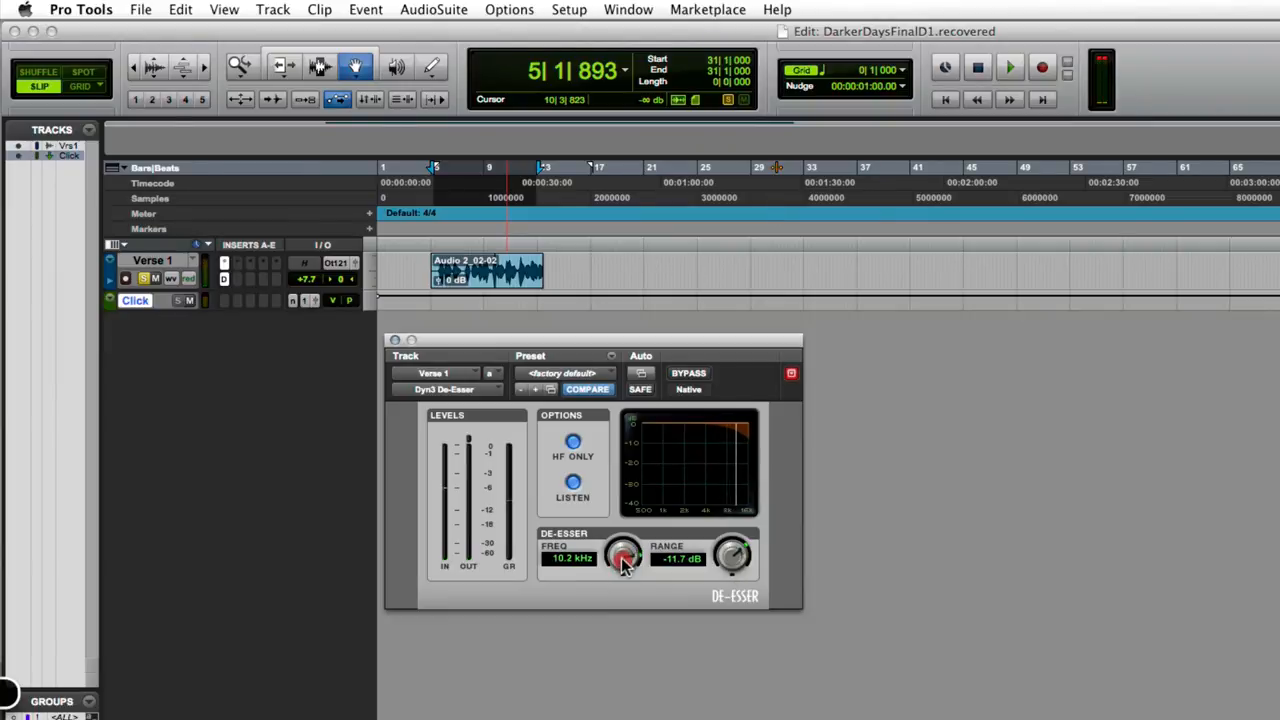
drag(622, 550, 616, 584)
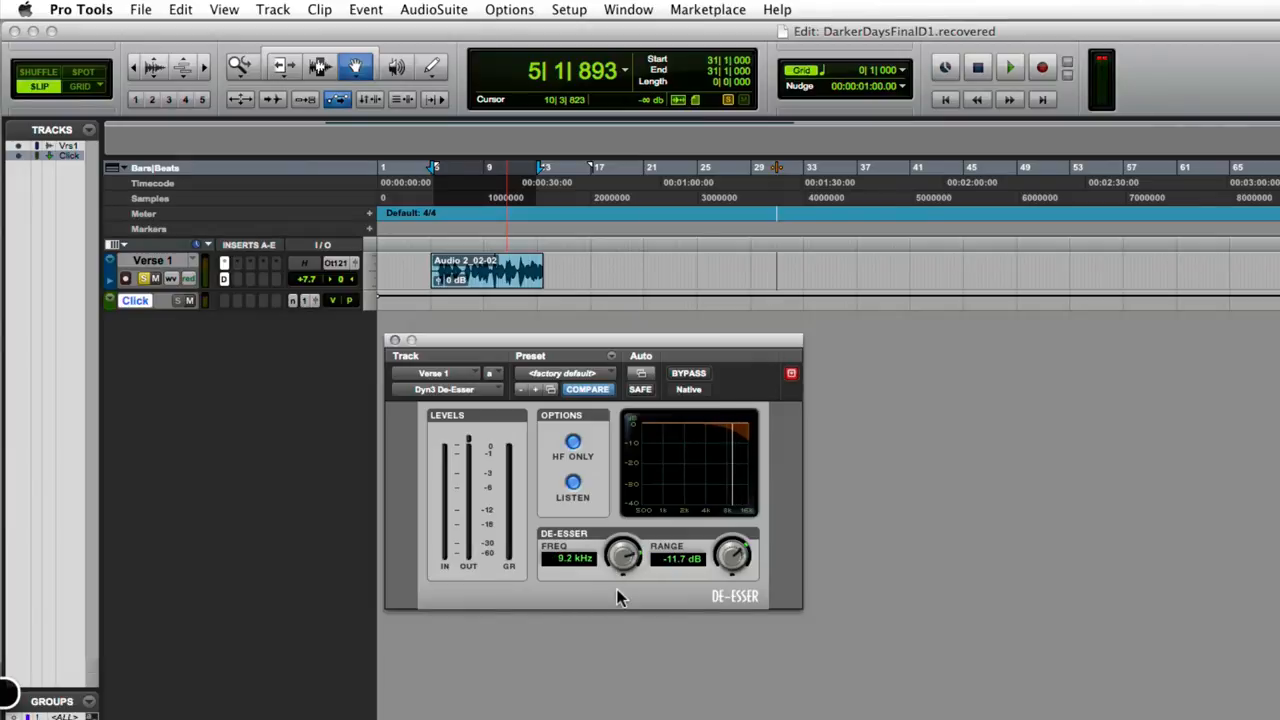
mouse_move(624, 564)
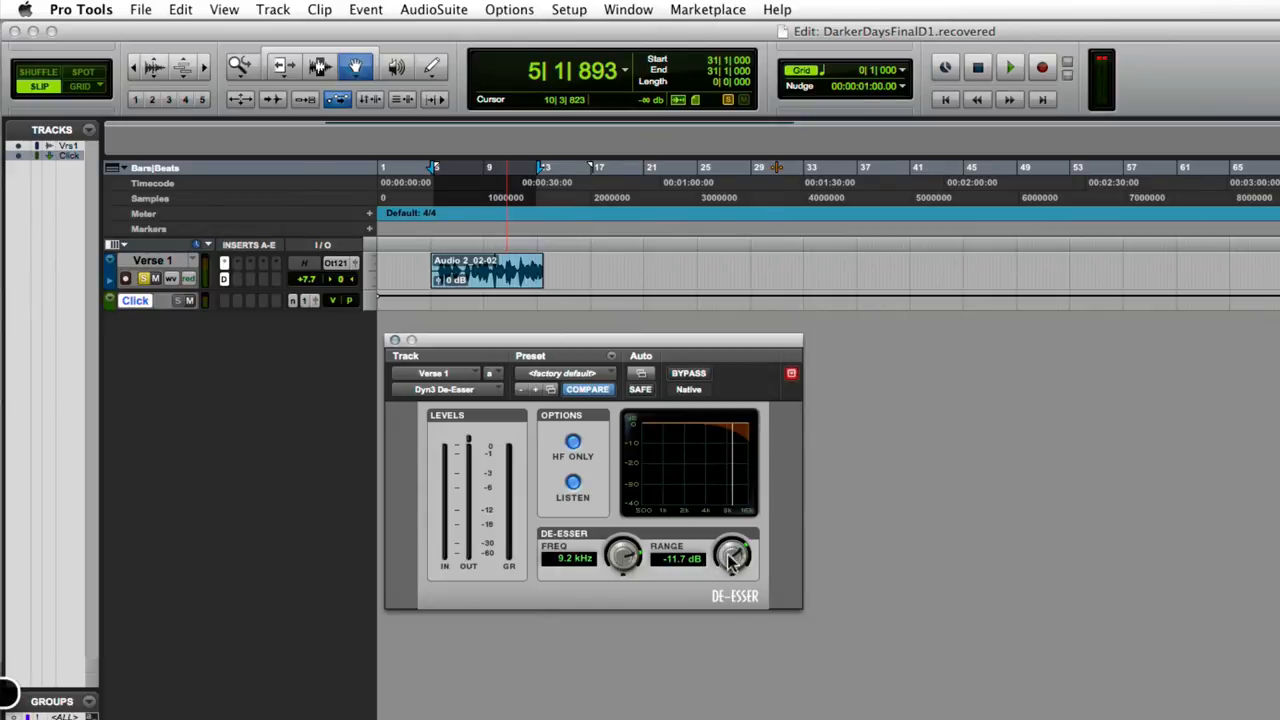
Deepen the RANGE knob to -14.0 dB
drag(730, 558, 730, 576)
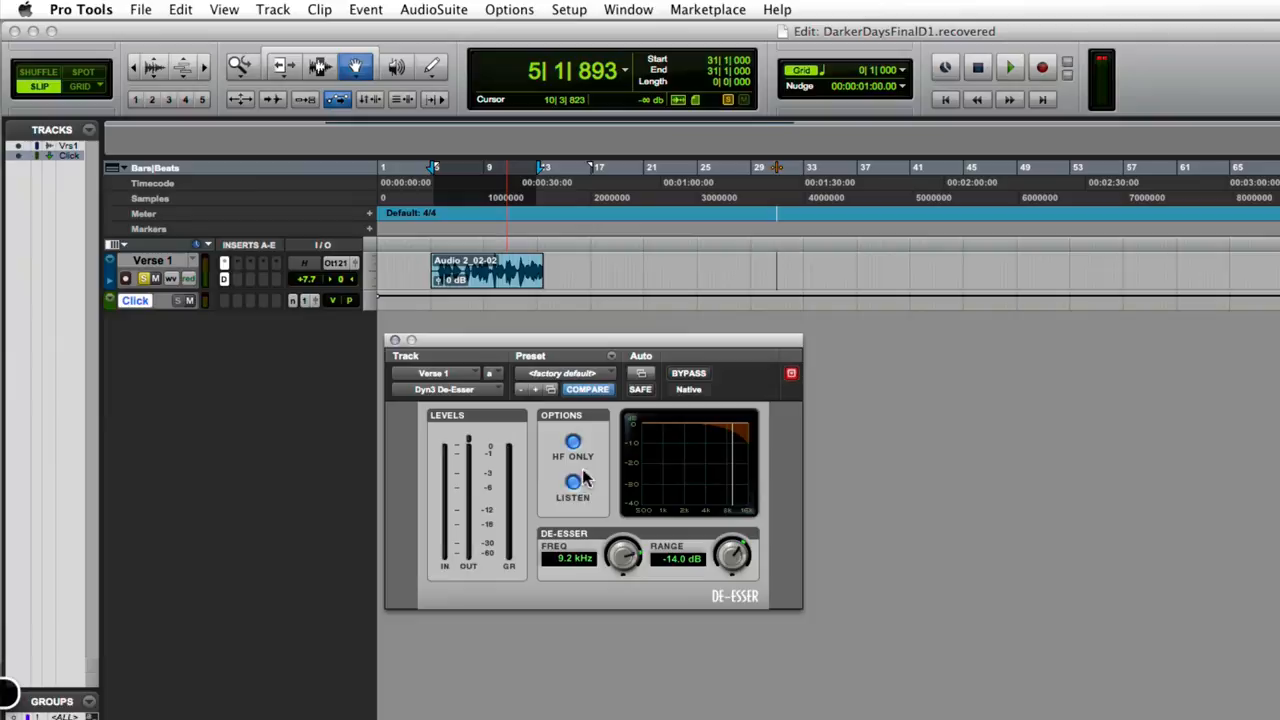
Leave HF Only engaged at 8.2 kHz and -14 dB with Listen monitoring off
click(572, 482)
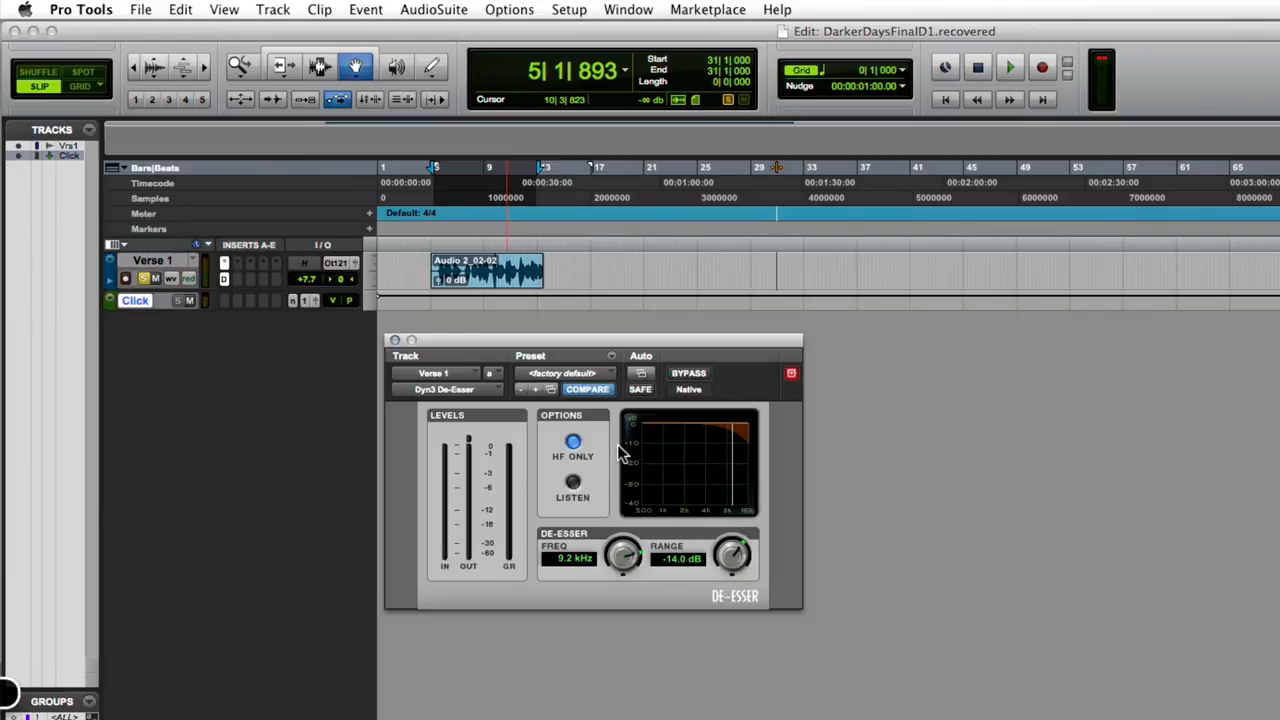
click(1008, 68)
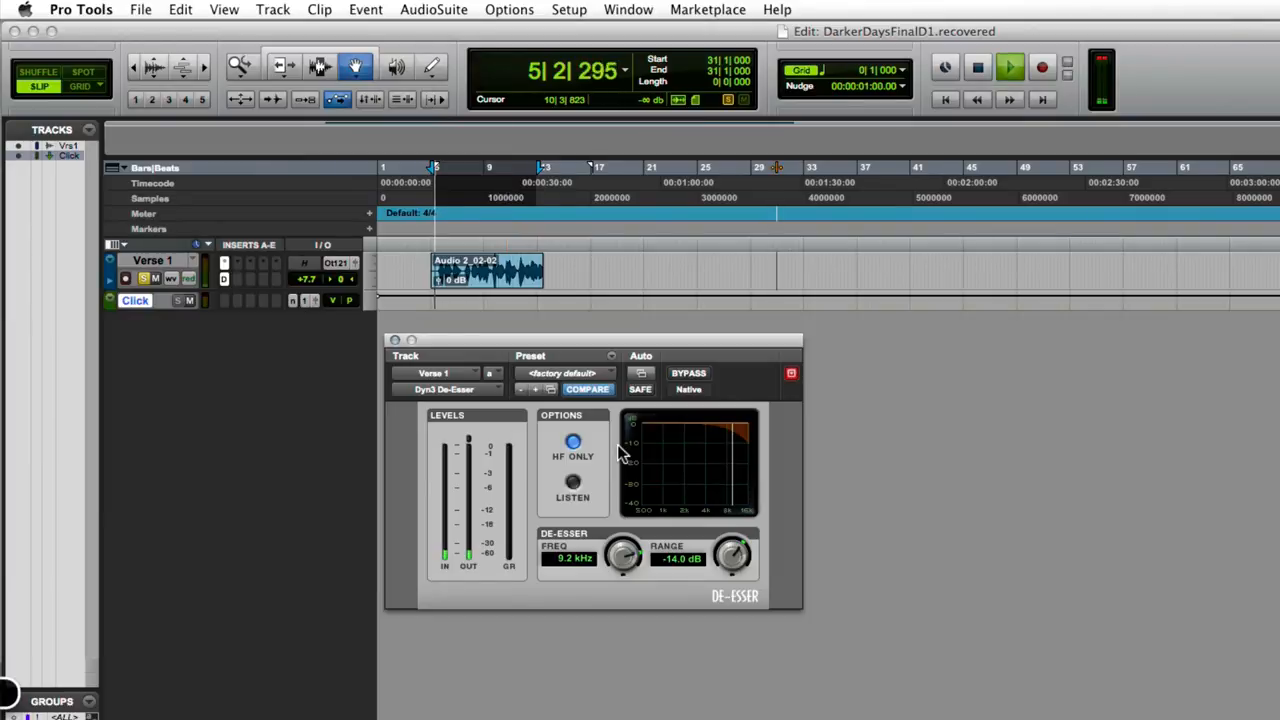
click(1008, 68)
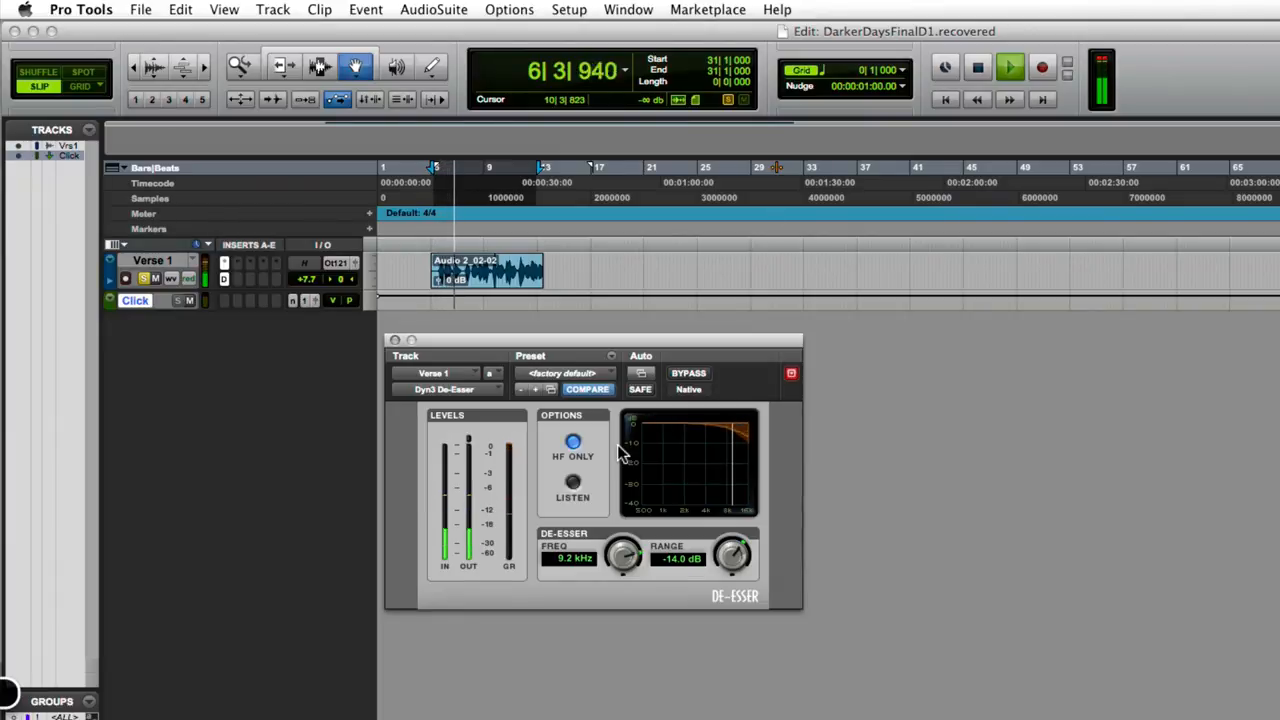
click(1008, 68)
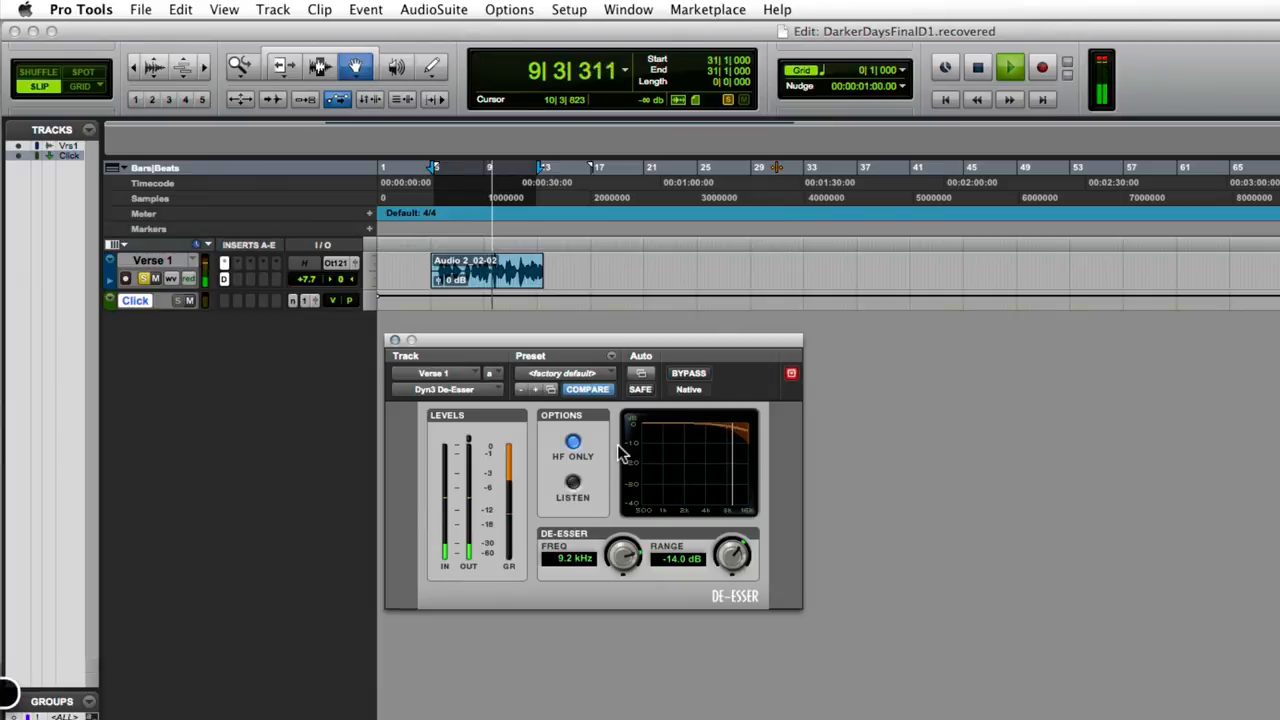
click(1008, 68)
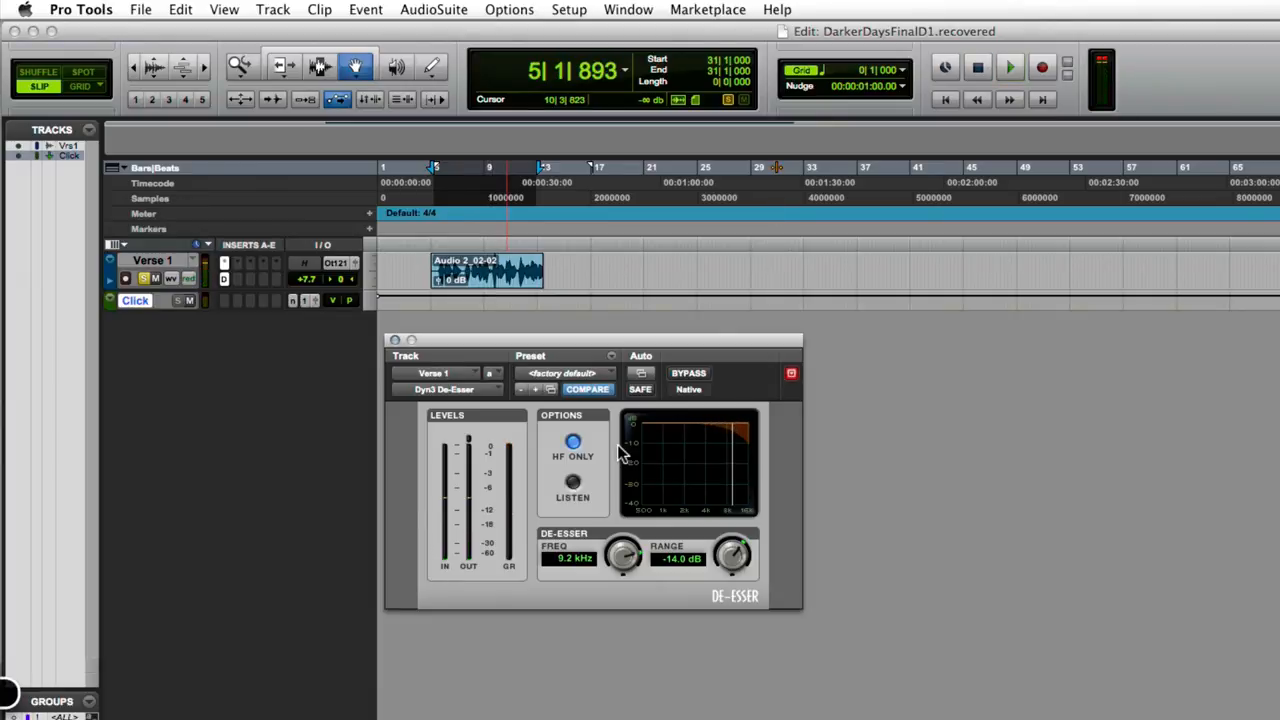